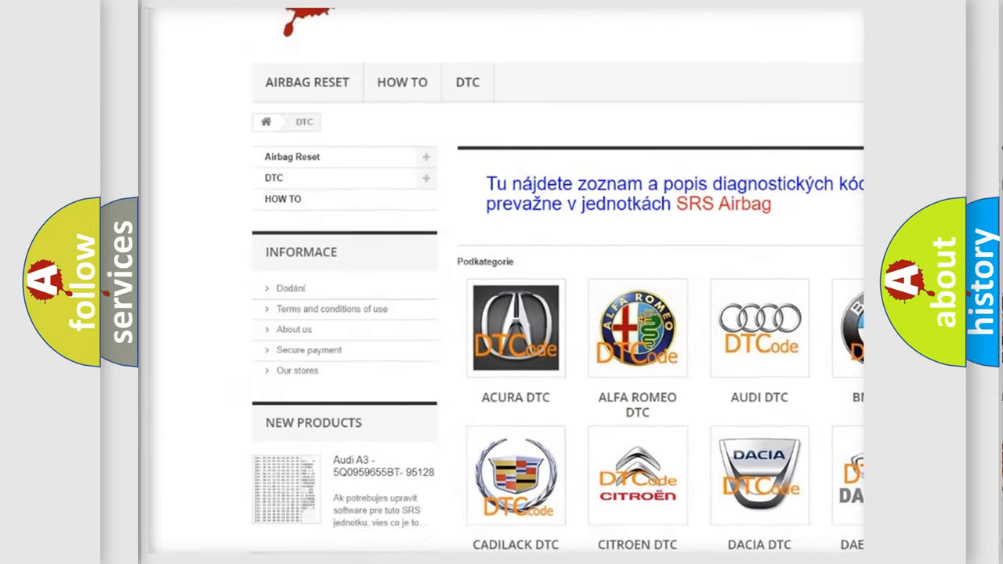
{"action": "scroll", "scroll_direction": "down", "scroll_amount": 3}
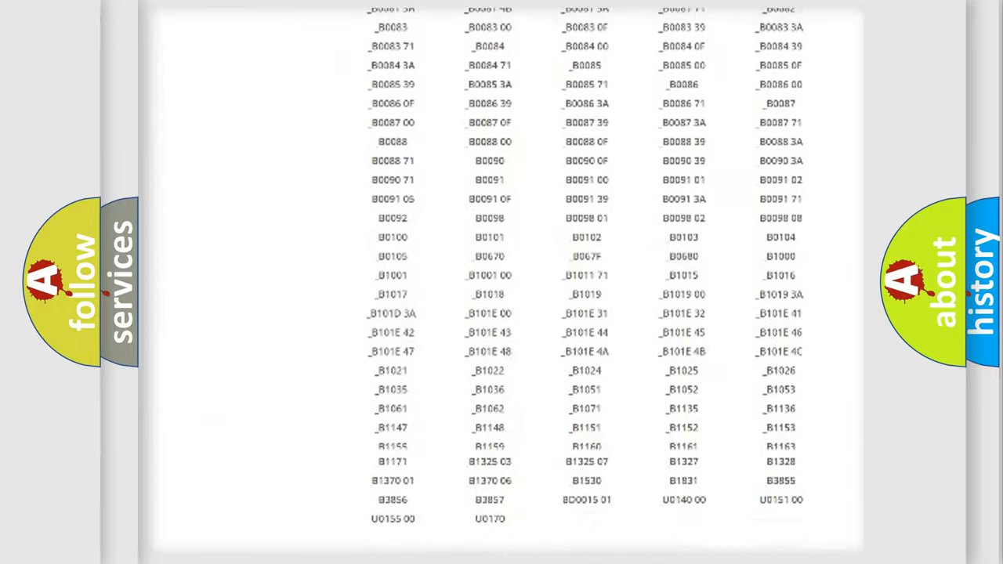
{"action": "scroll", "scroll_direction": "up", "scroll_amount": 3}
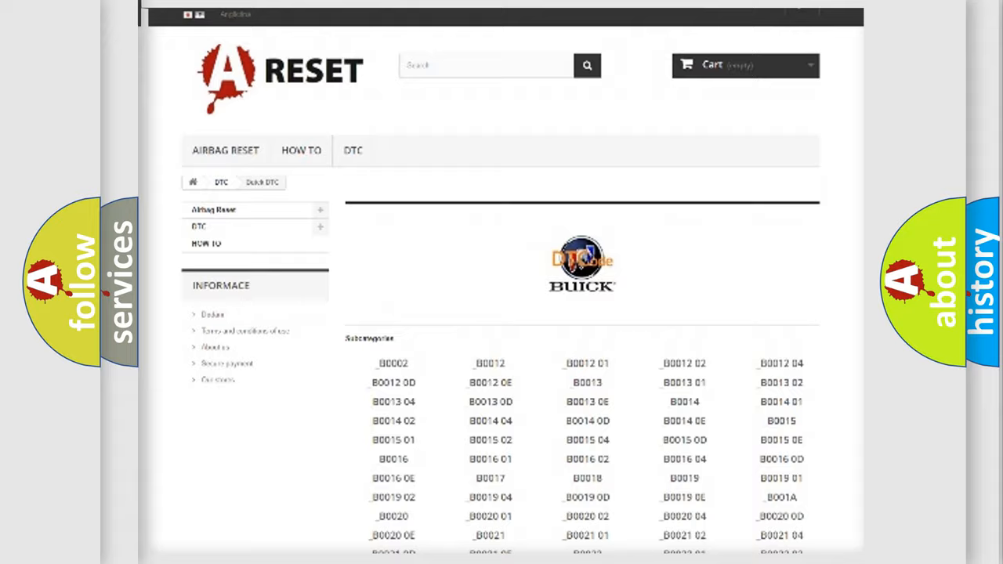